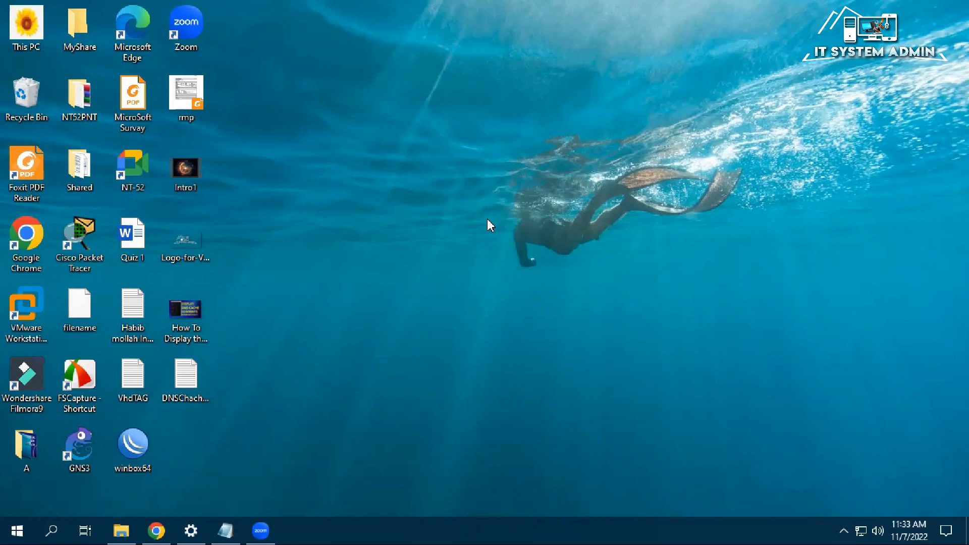
pyautogui.moveTo(566, 166)
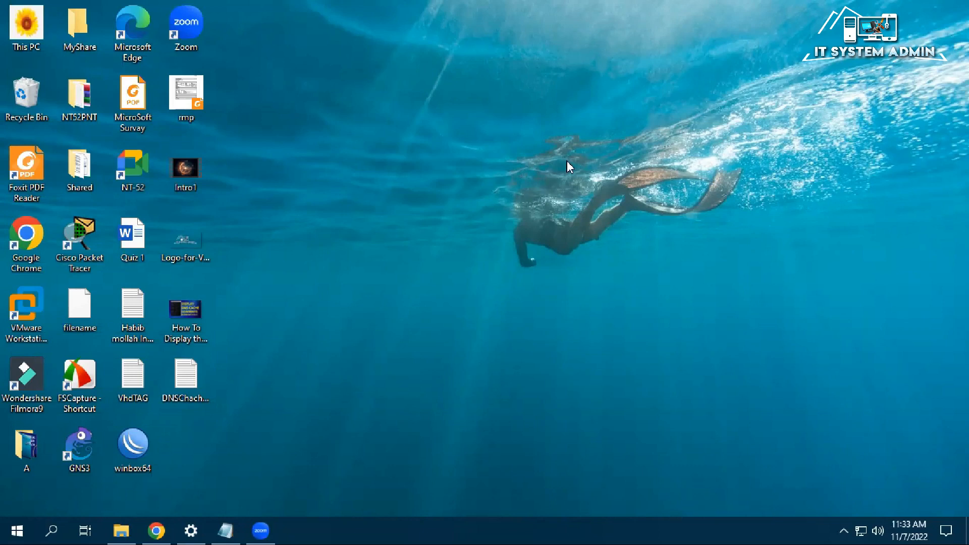
pyautogui.moveTo(602, 118)
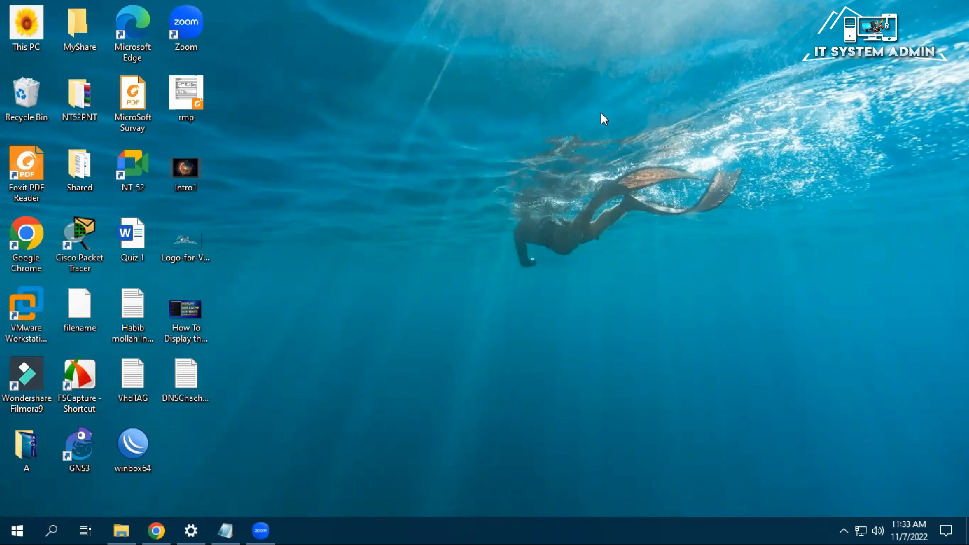
pyautogui.moveTo(604, 115)
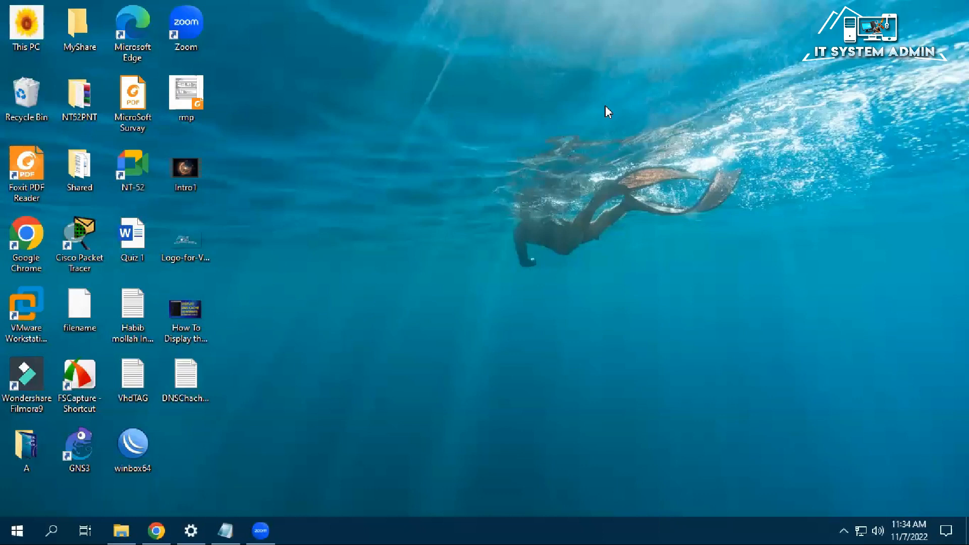
pyautogui.moveTo(611, 106)
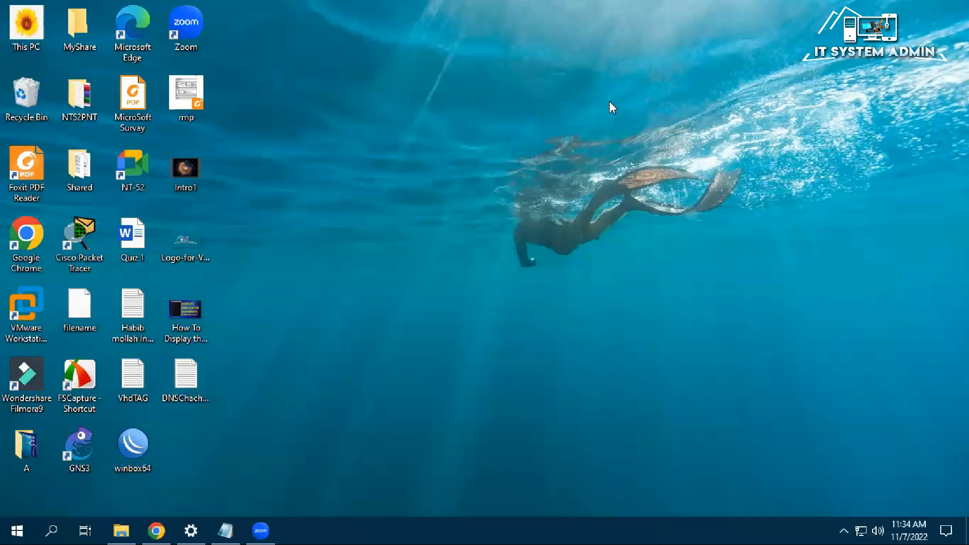
pyautogui.moveTo(355, 308)
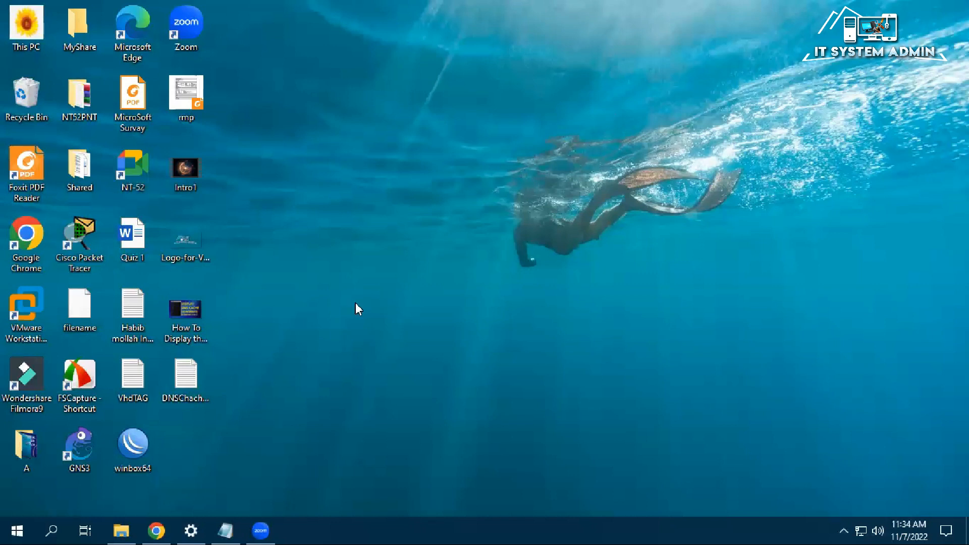
# Step: Search for cmd and launch Command Prompt with administrator rights
pyautogui.click(52, 529)
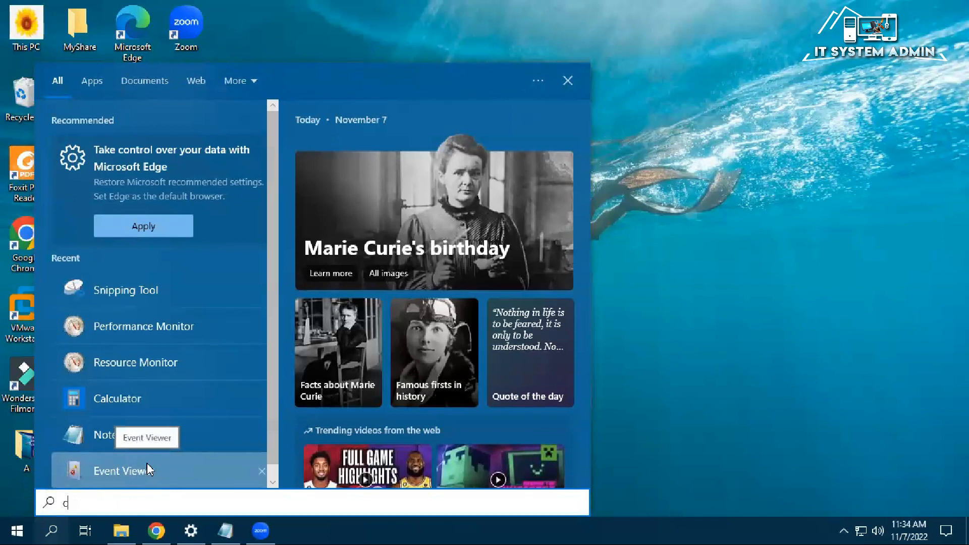
pyautogui.write('md')
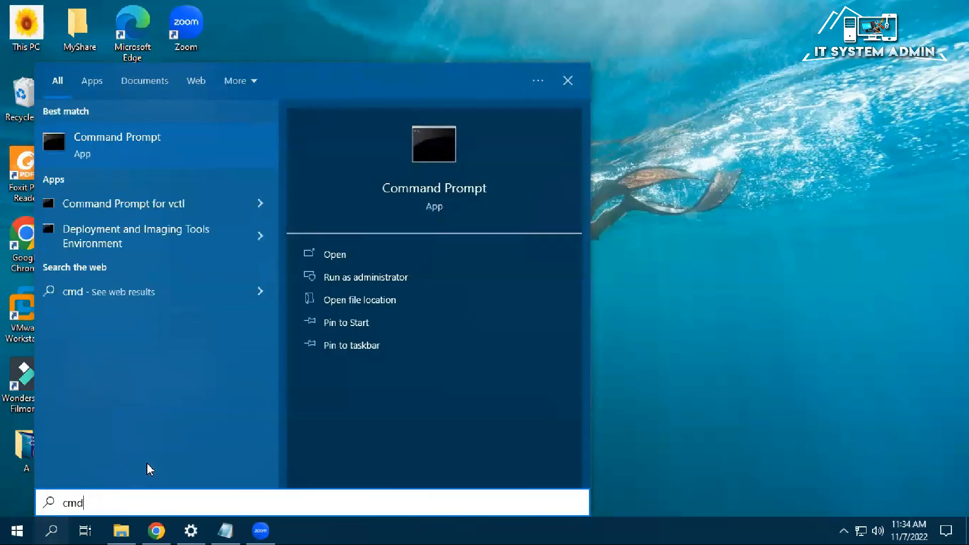
pyautogui.moveTo(189, 147)
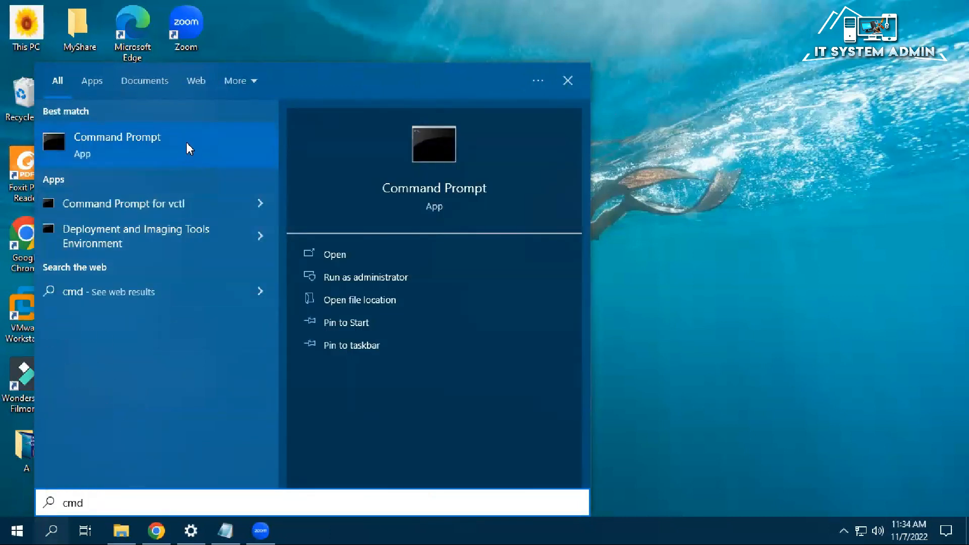
pyautogui.rightClick(116, 144)
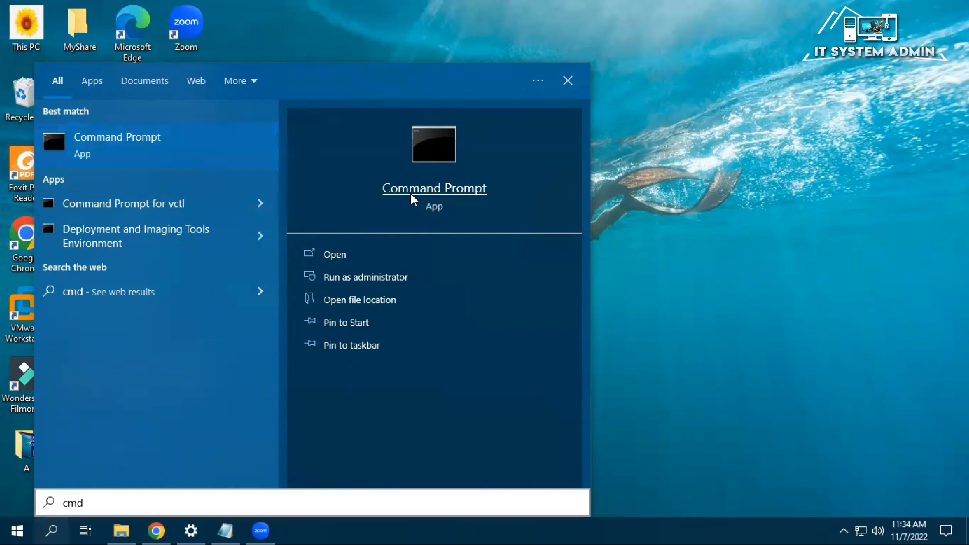
pyautogui.click(366, 277)
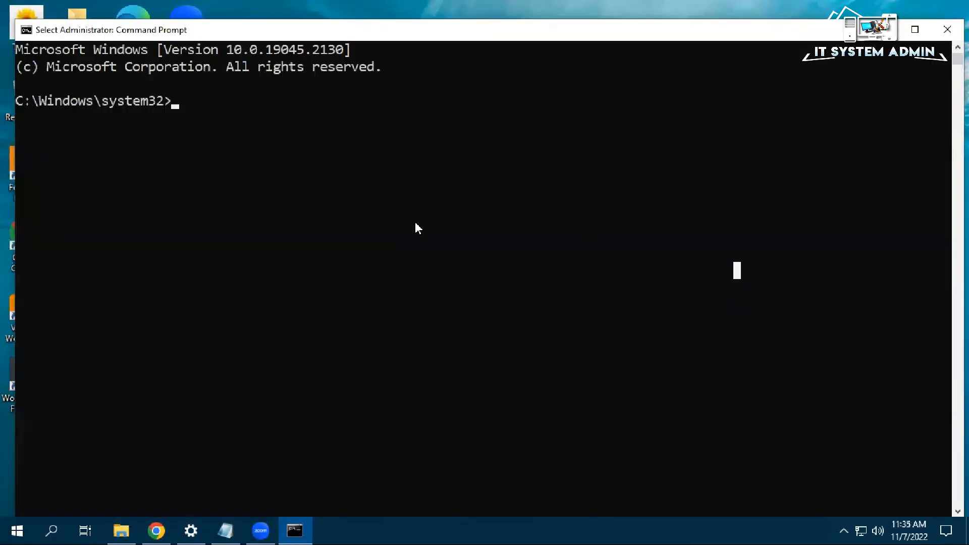
pyautogui.moveTo(198, 179)
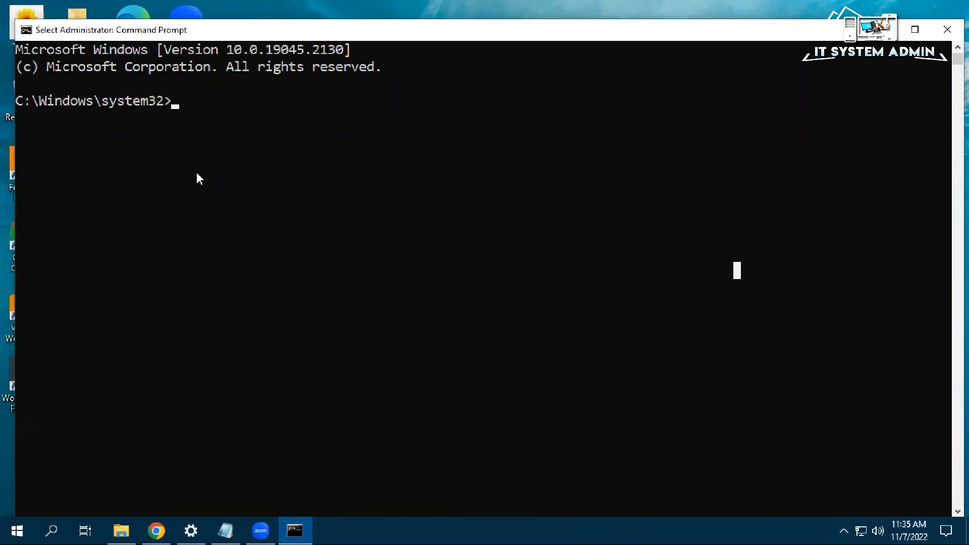
pyautogui.moveTo(227, 186)
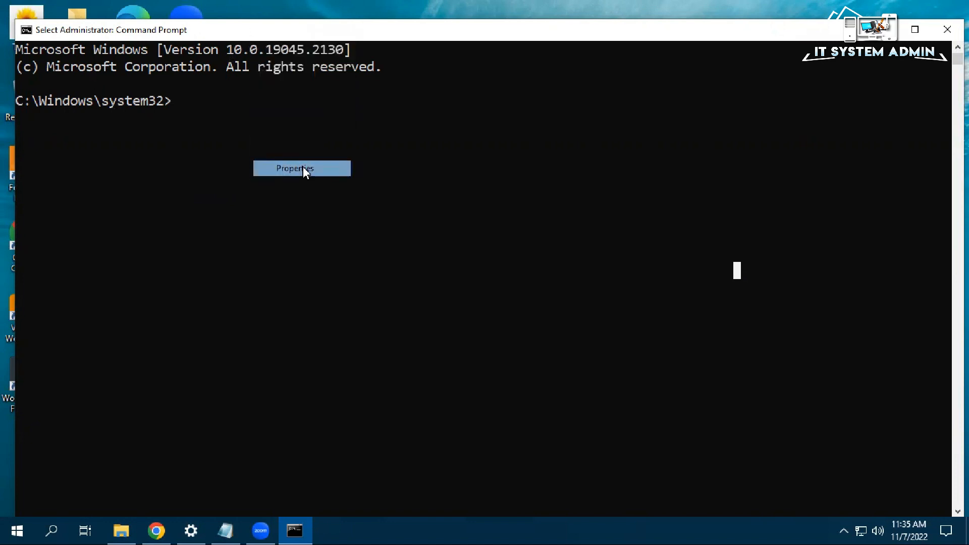
# Step: Set the console font size to 28 in the window's Properties
pyautogui.click(301, 168)
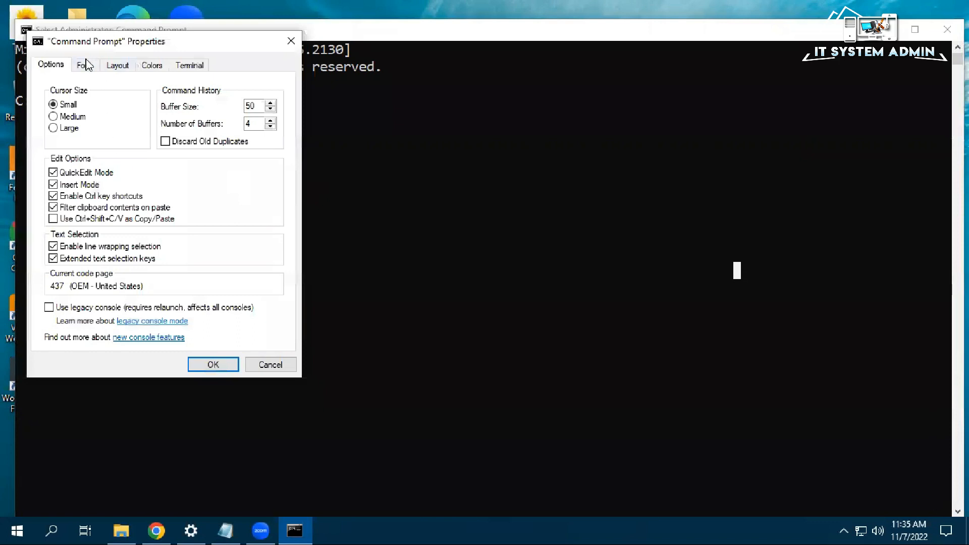
pyautogui.click(85, 64)
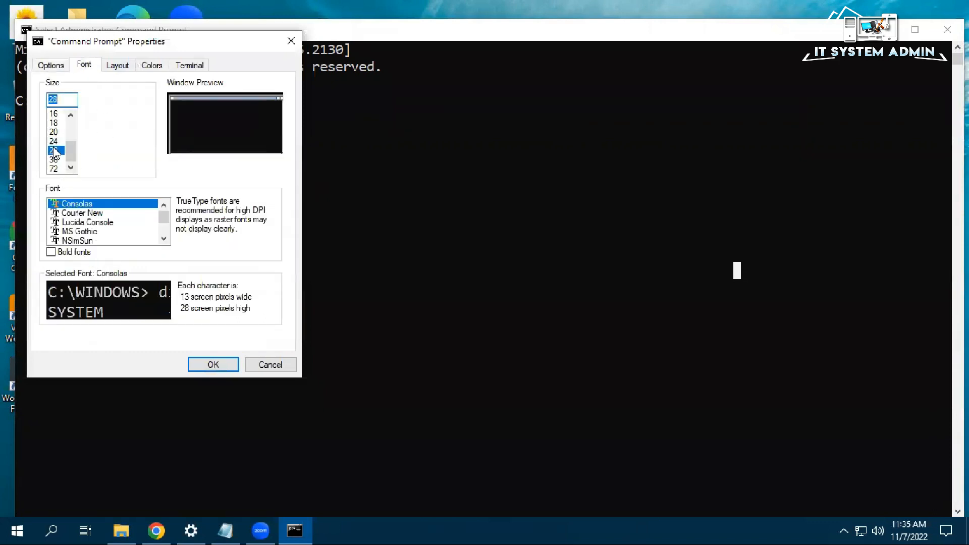
pyautogui.click(213, 364)
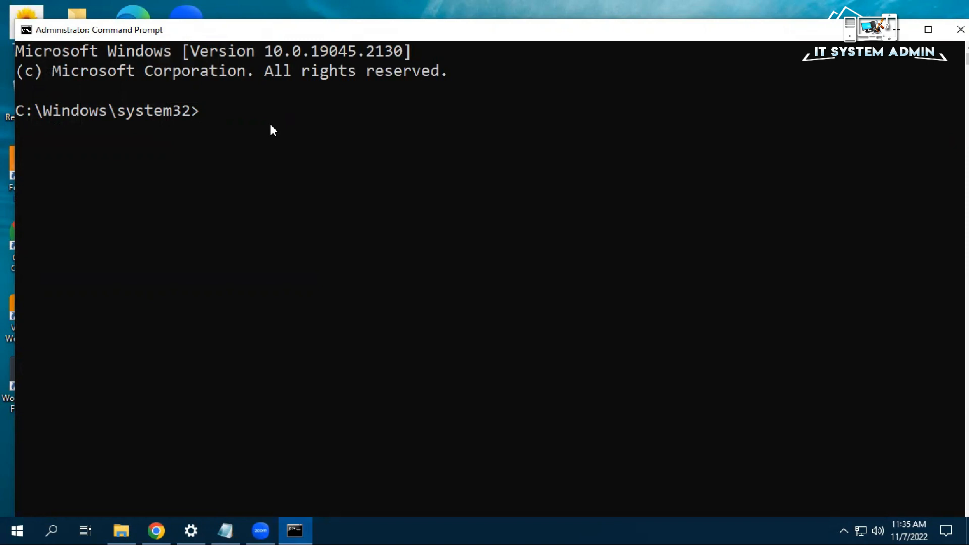
# Step: Enter 'ipconfig /displayDNS' at the administrator prompt, retyping it after a typo
pyautogui.write('i')
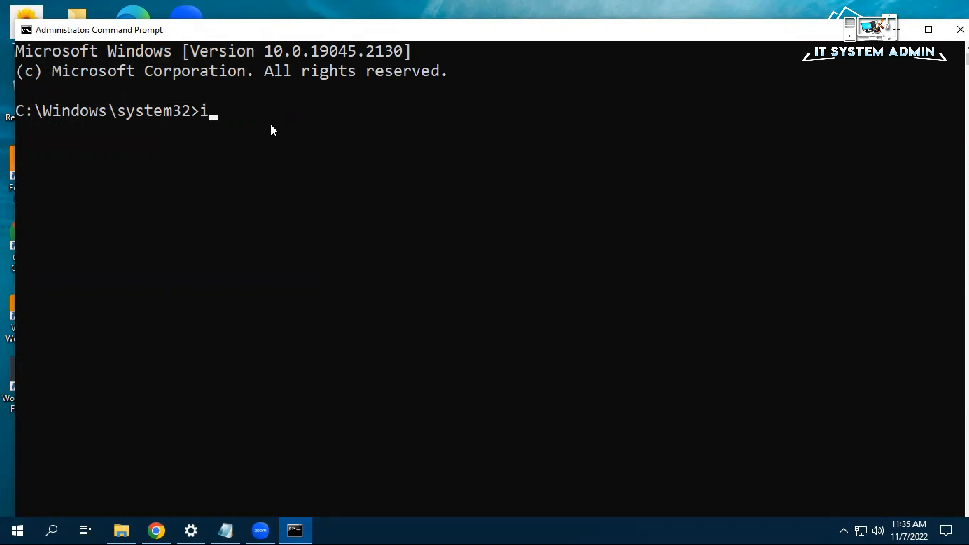
pyautogui.write('pconf')
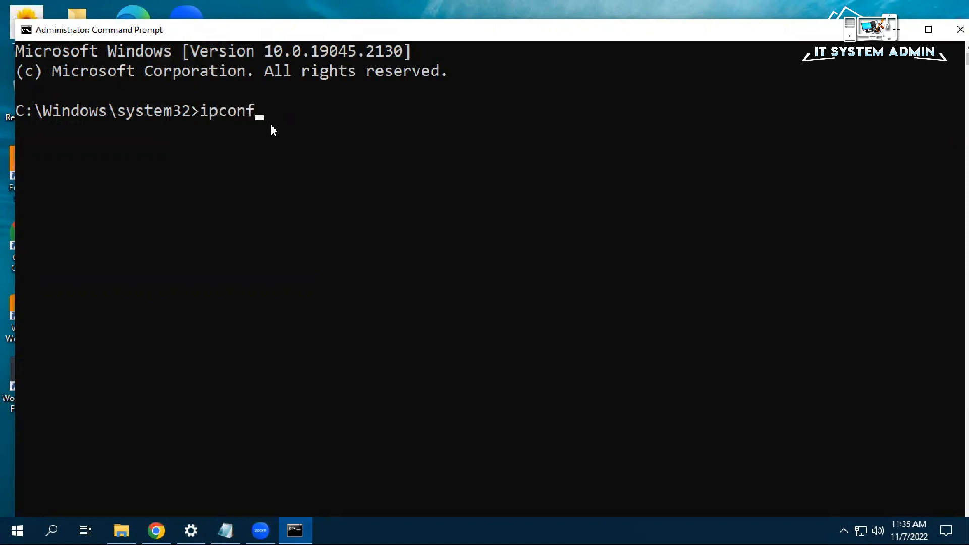
pyautogui.write('ig')
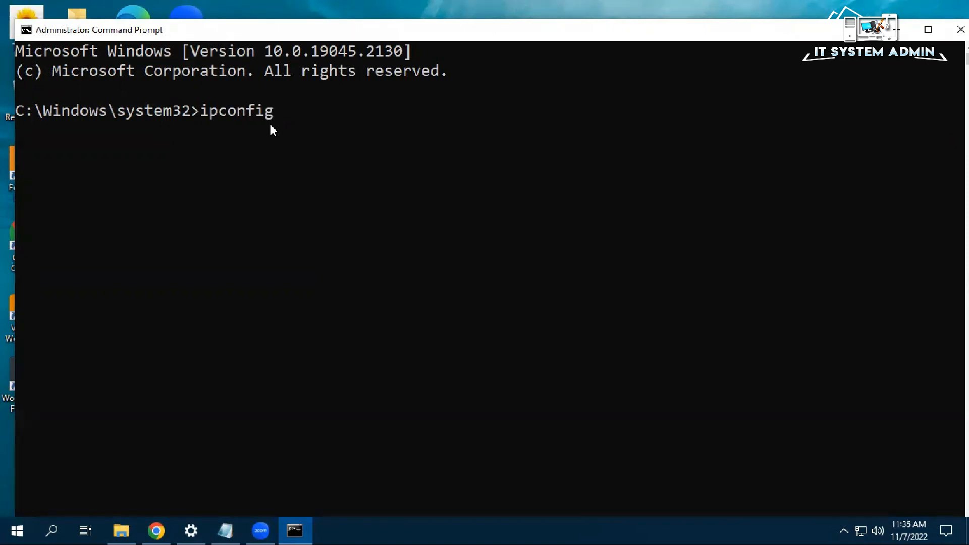
pyautogui.write('/d')
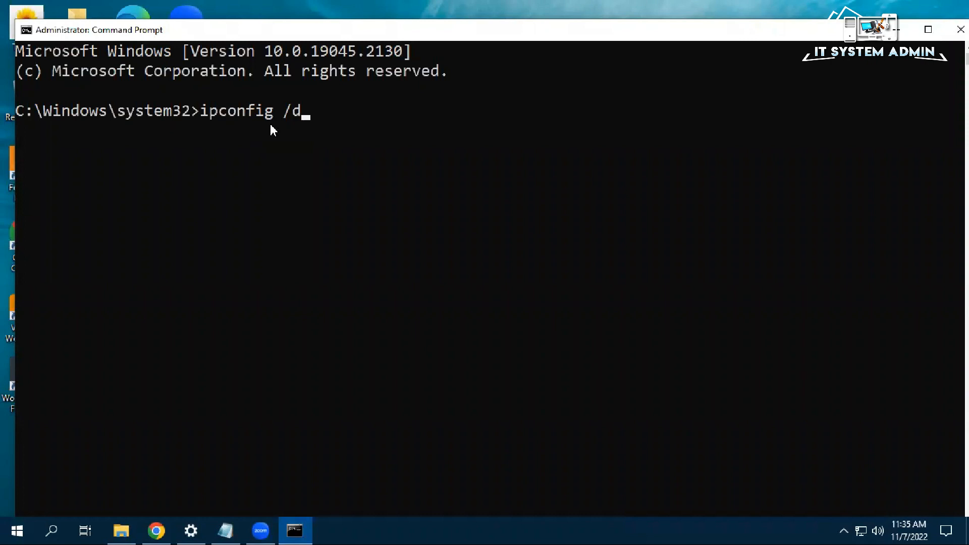
pyautogui.write('is')
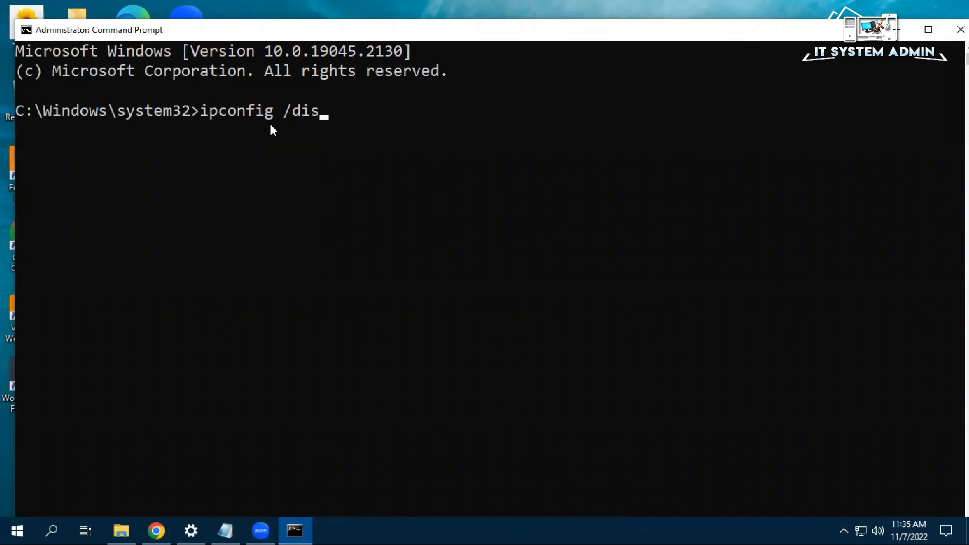
pyautogui.write('[p')
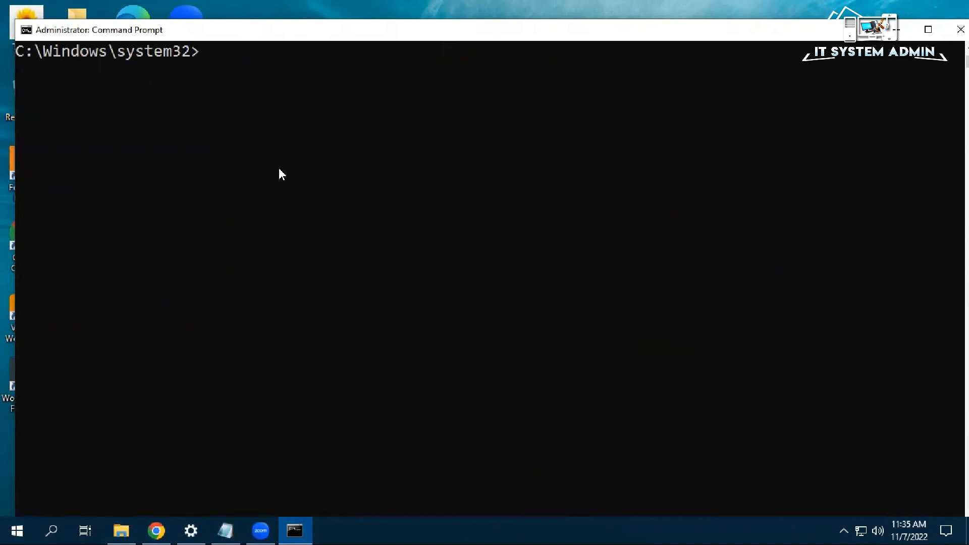
pyautogui.write('ipcon')
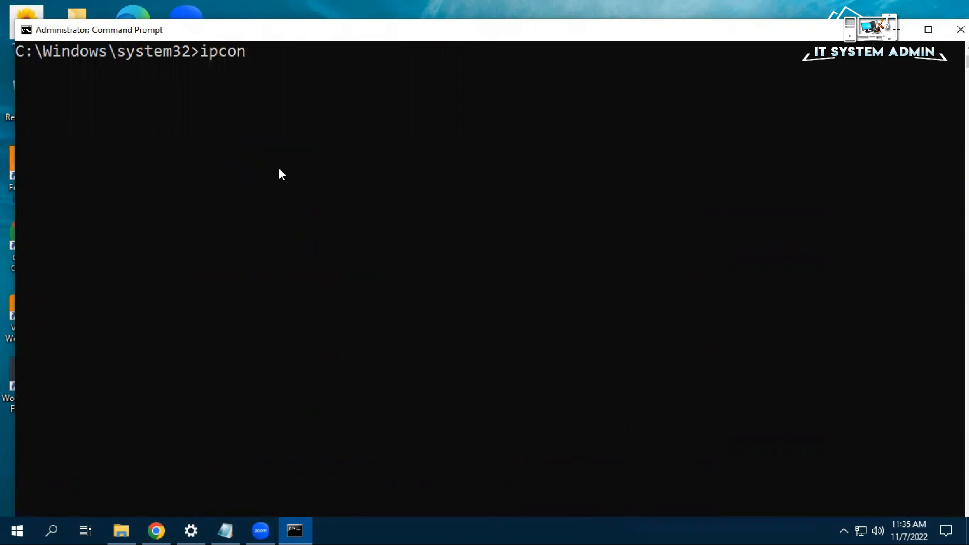
pyautogui.write('fig /di')
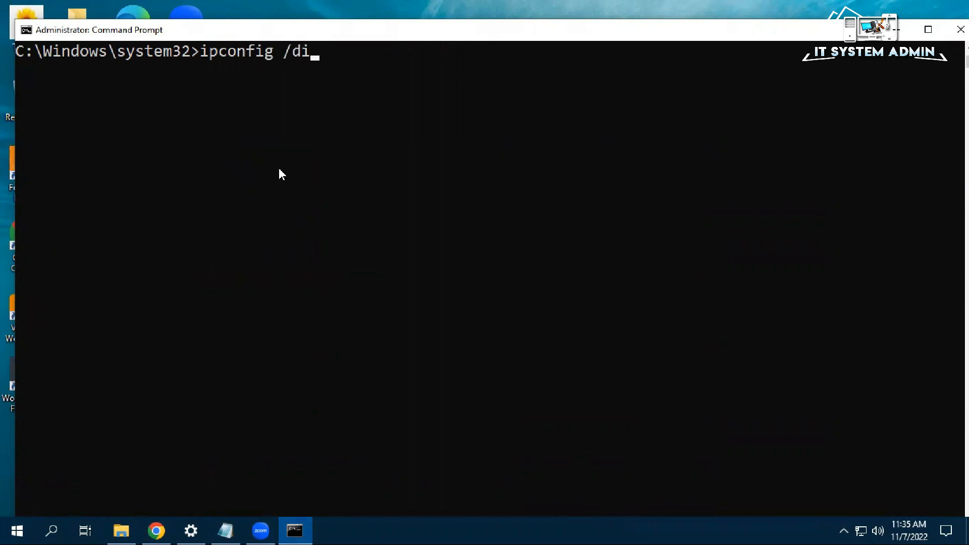
pyautogui.write('spla')
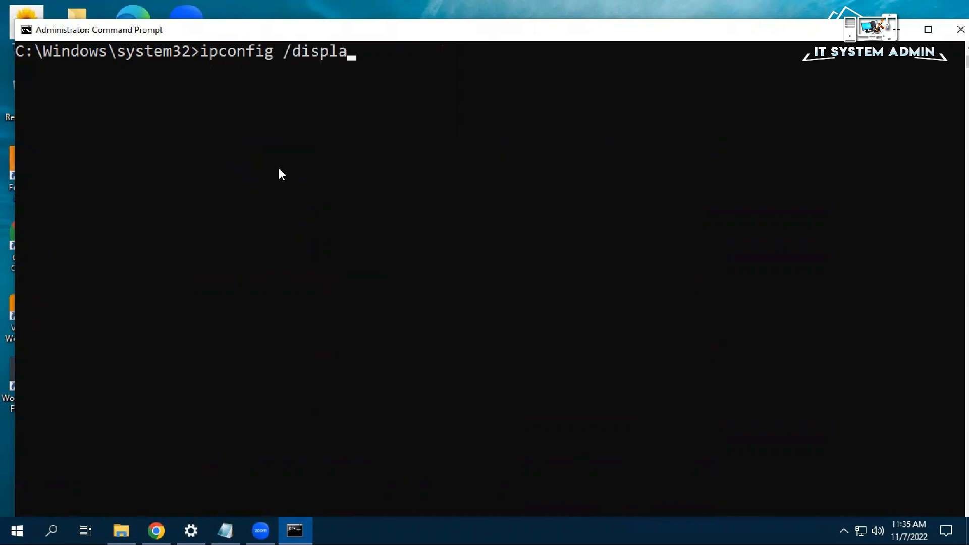
pyautogui.write('y')
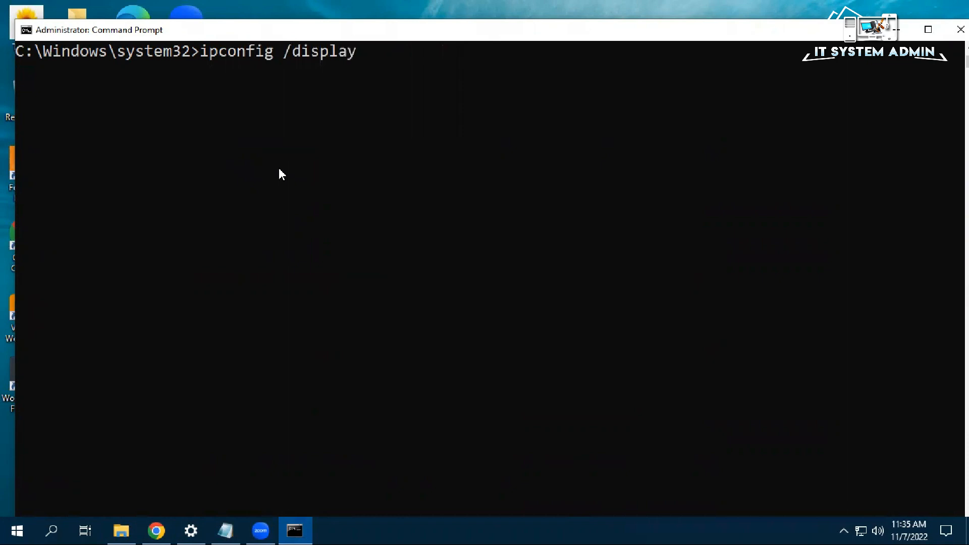
pyautogui.write('DN')
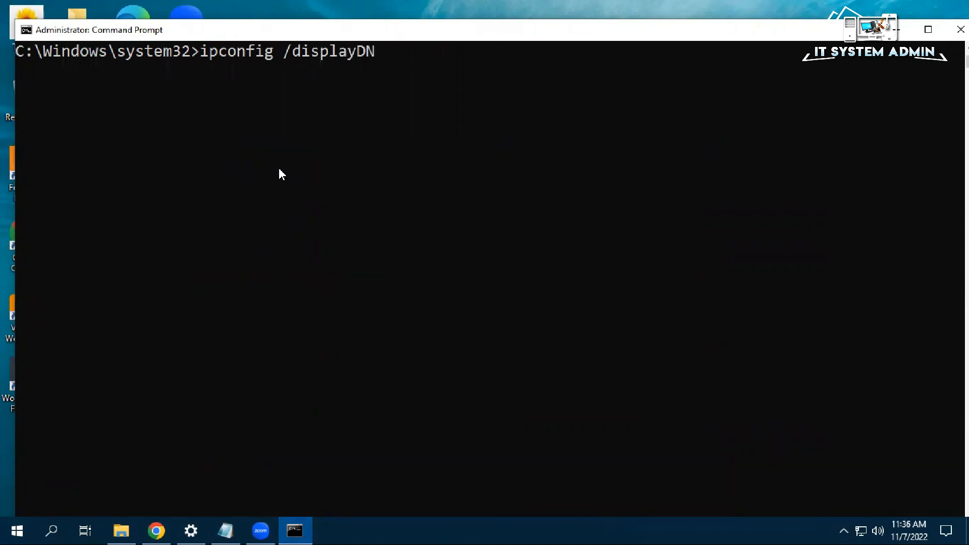
pyautogui.write('S')
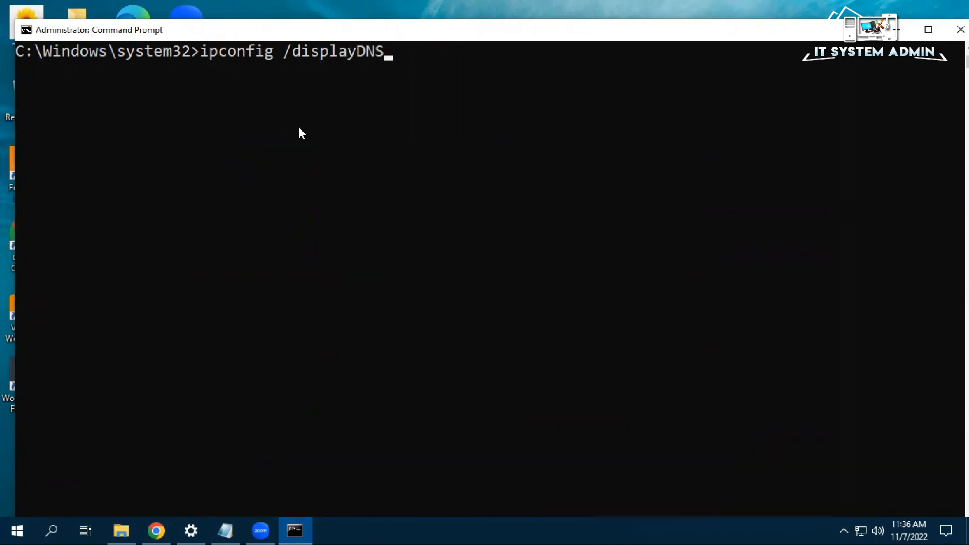
pyautogui.press('Enter')
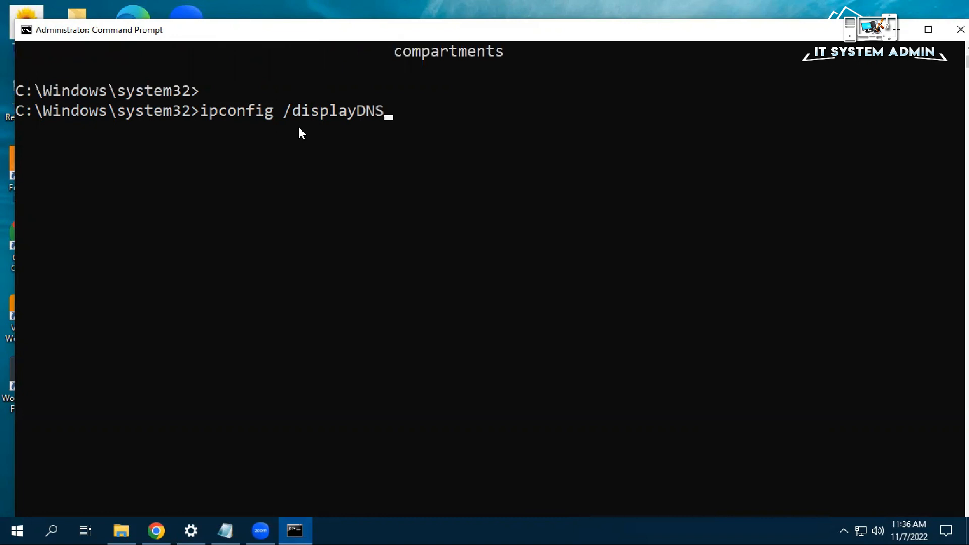
# Step: Run the DNS cache listing, highlight an Answer section, scroll the records, and close the window
pyautogui.press('Enter')
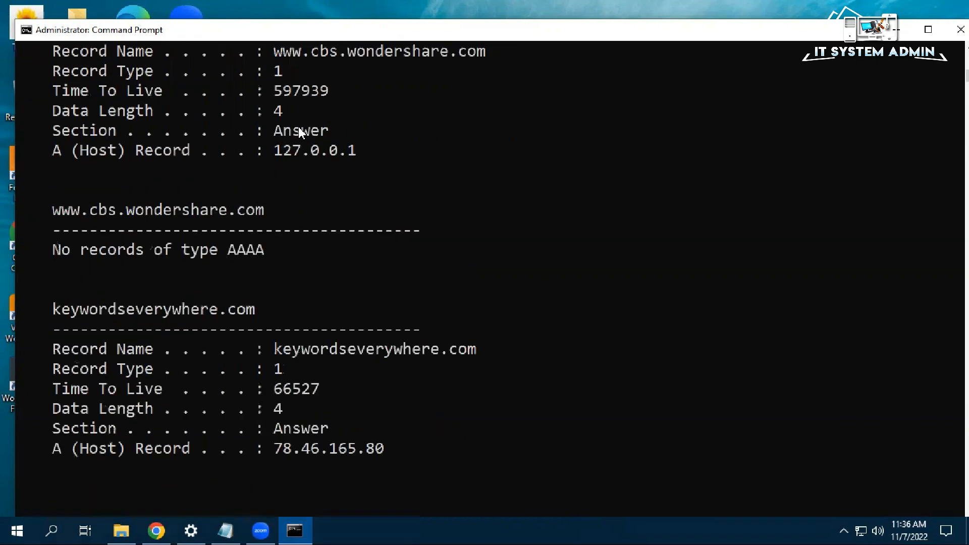
pyautogui.moveTo(303, 259)
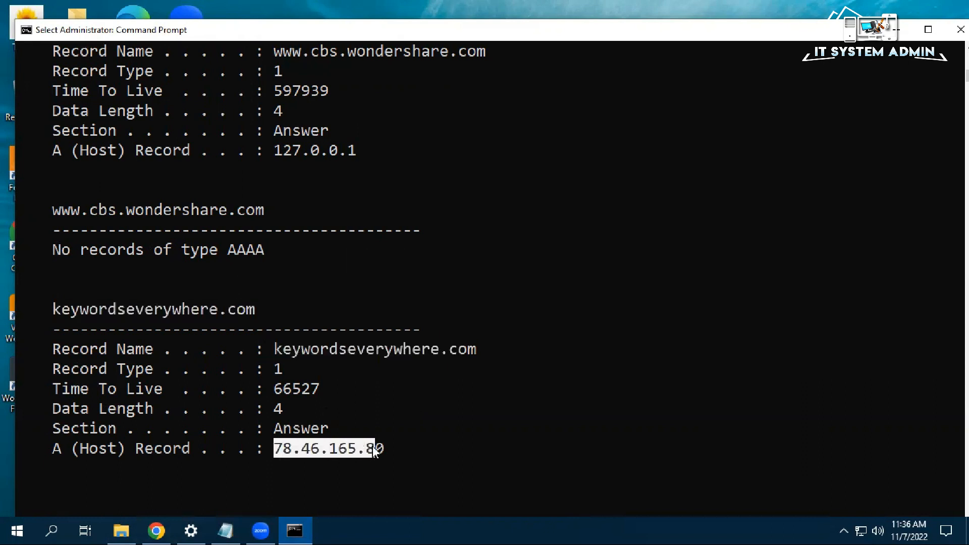
pyautogui.moveTo(78, 378)
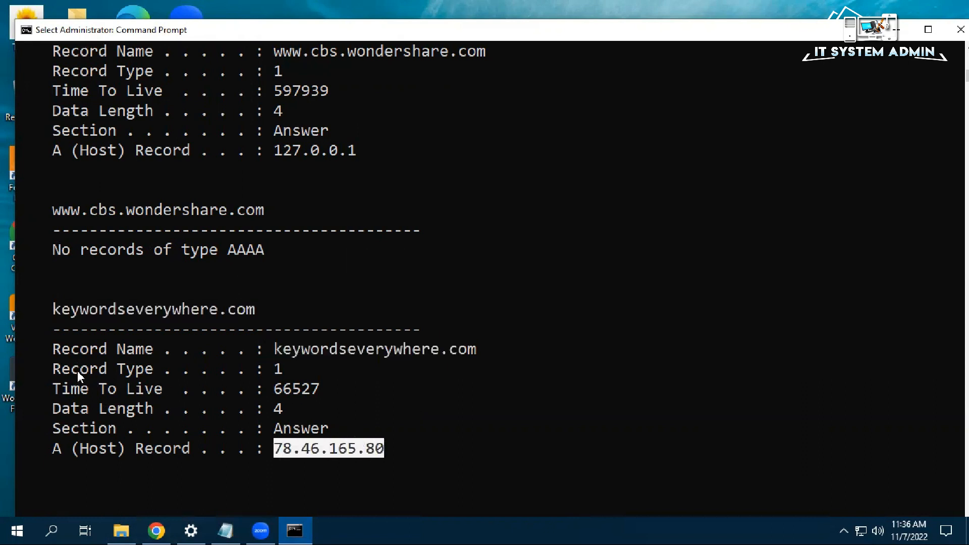
pyautogui.moveTo(168, 395)
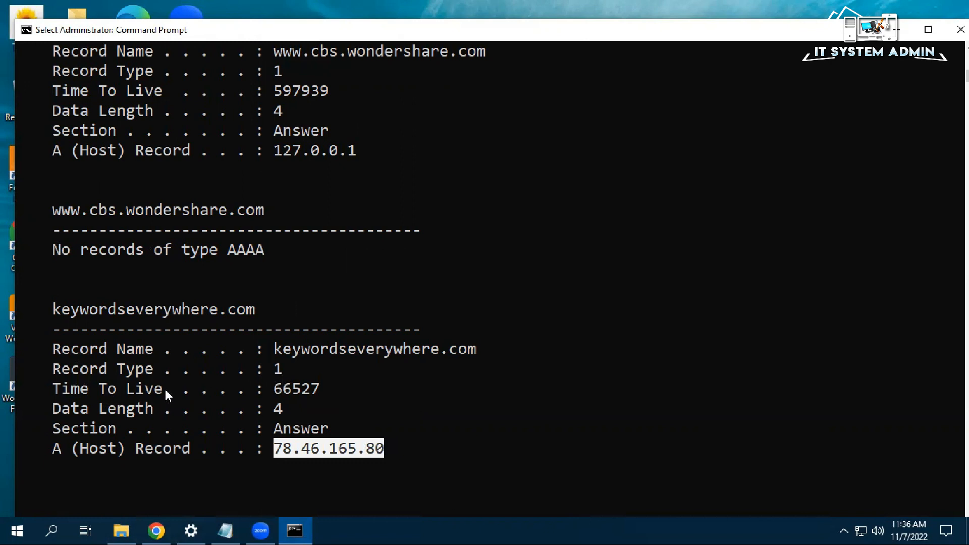
pyautogui.moveTo(289, 422)
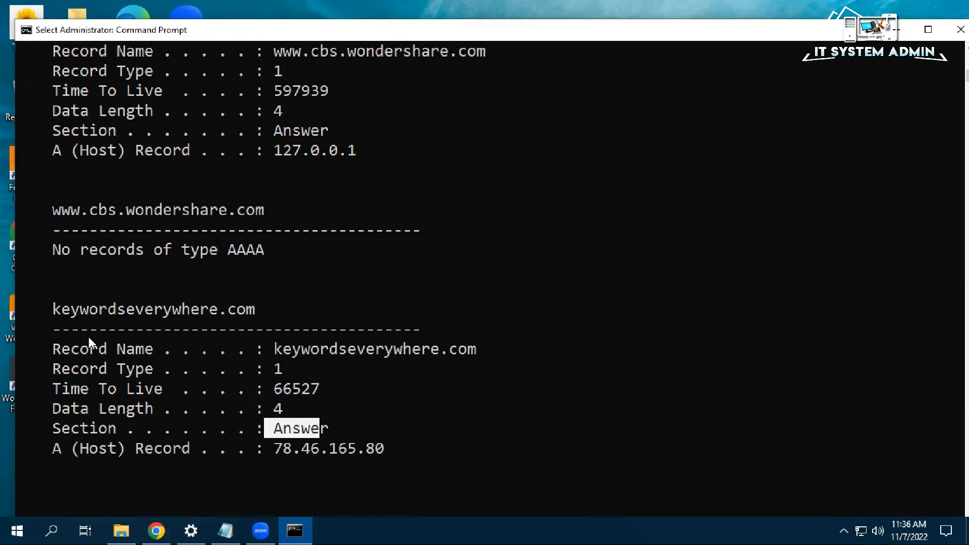
pyautogui.moveTo(87, 343); pyautogui.dragTo(206, 389)
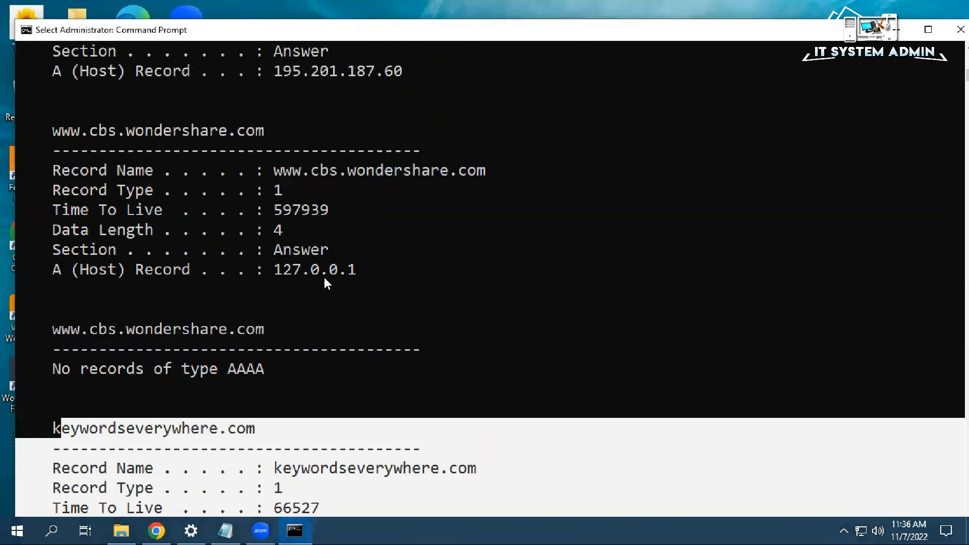
pyautogui.moveTo(312, 350)
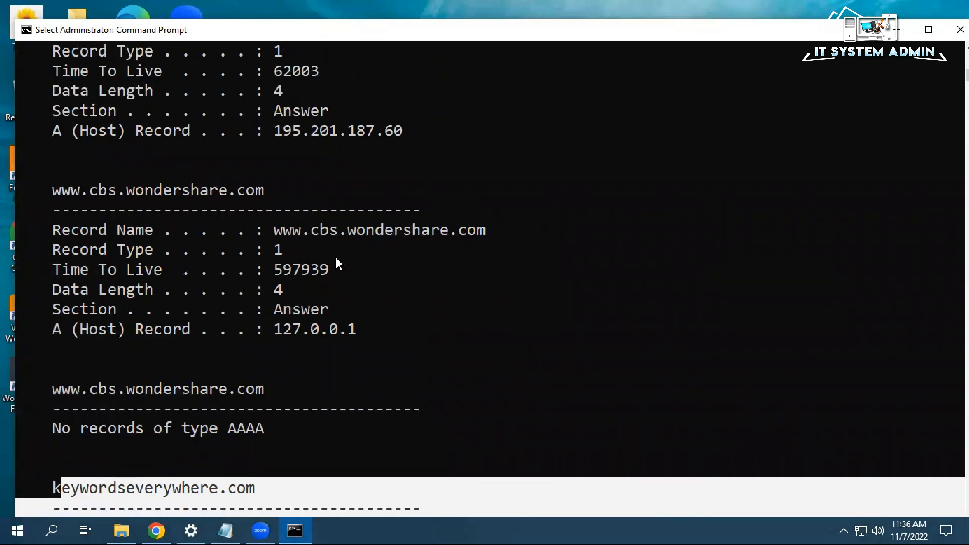
pyautogui.scroll(-3)
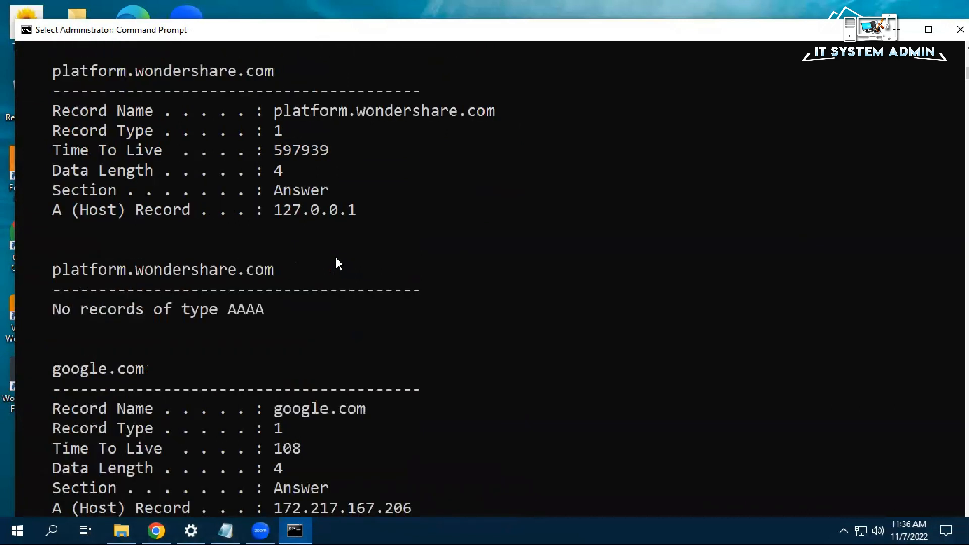
pyautogui.moveTo(317, 346)
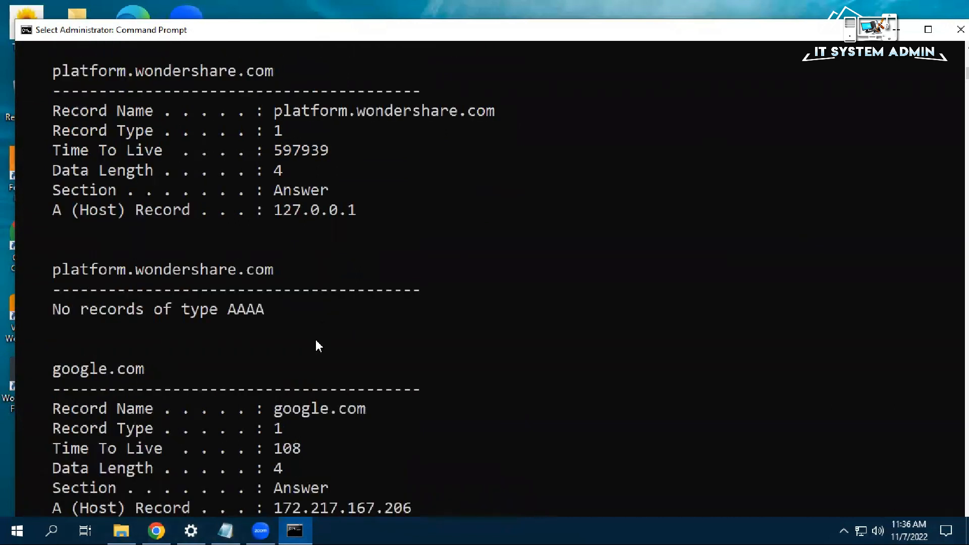
pyautogui.scroll(-3)
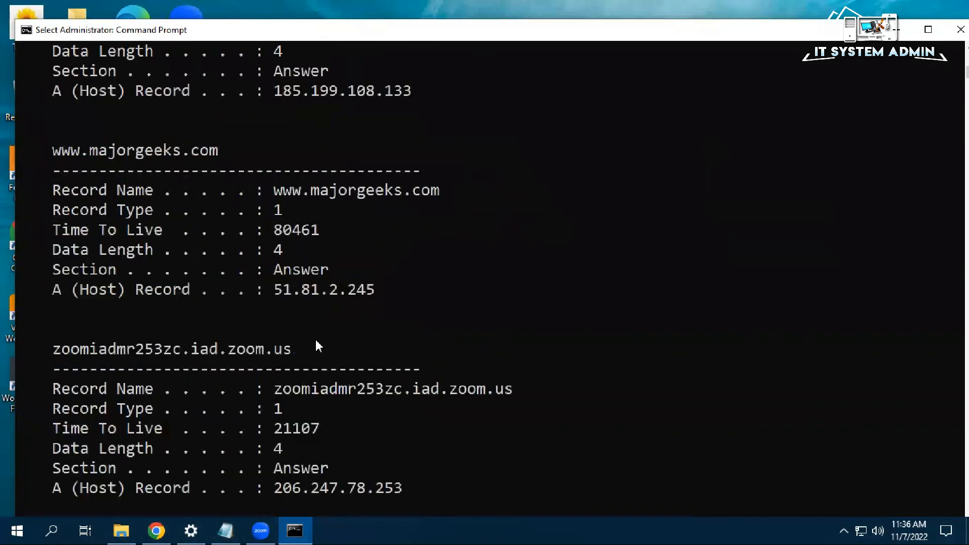
pyautogui.scroll(-3)
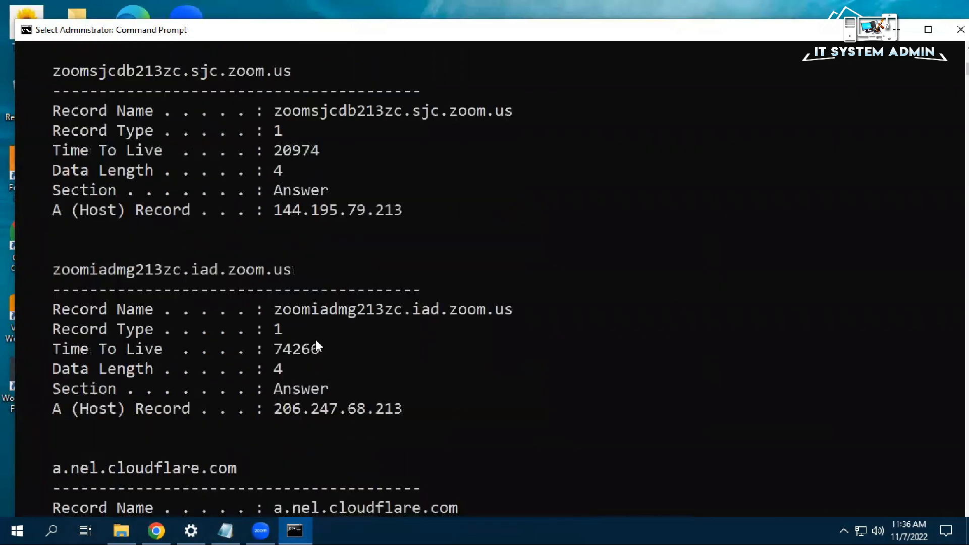
pyautogui.scroll(-3)
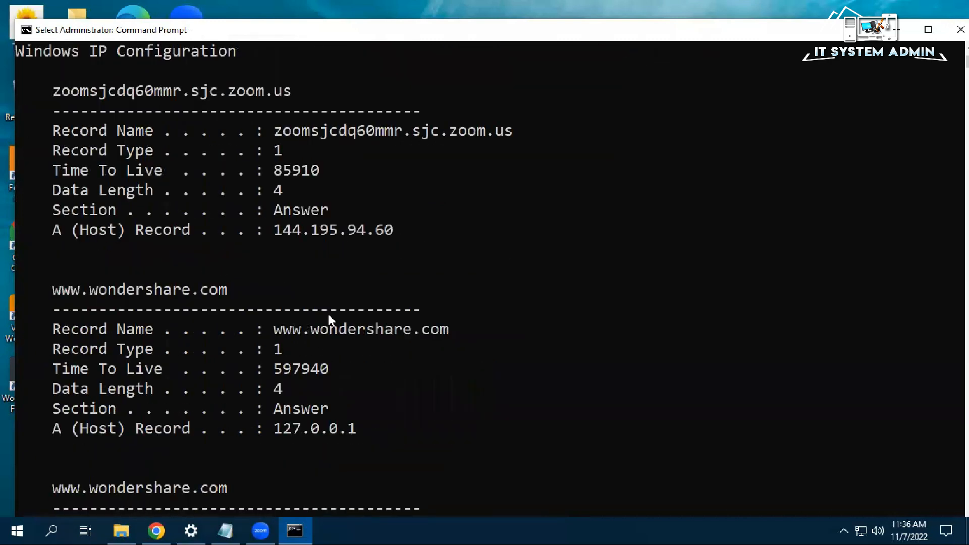
pyautogui.moveTo(719, 37)
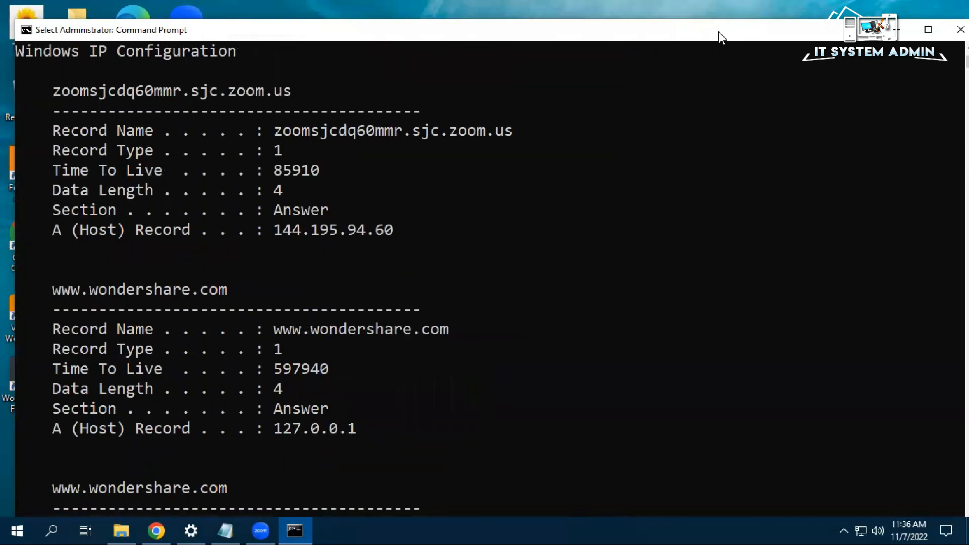
pyautogui.click(960, 29)
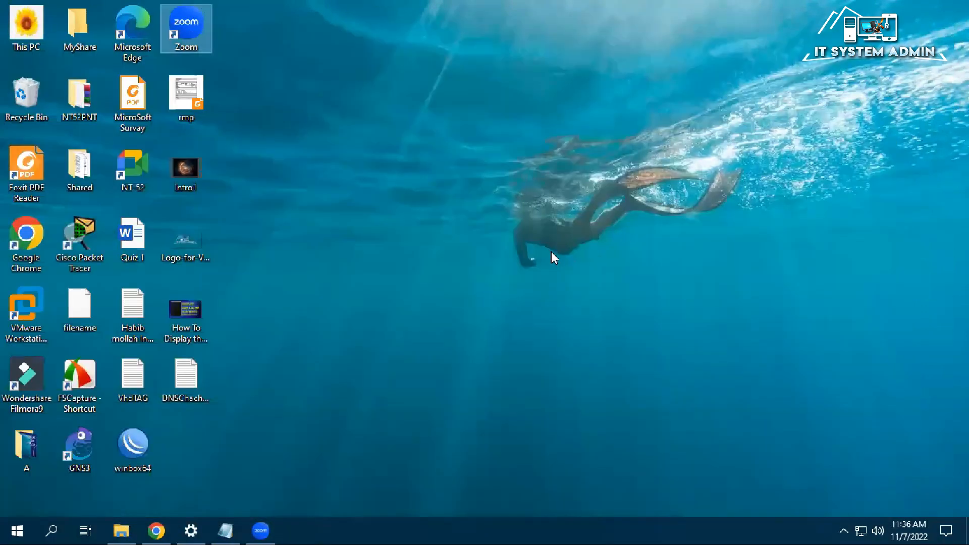
pyautogui.moveTo(555, 218)
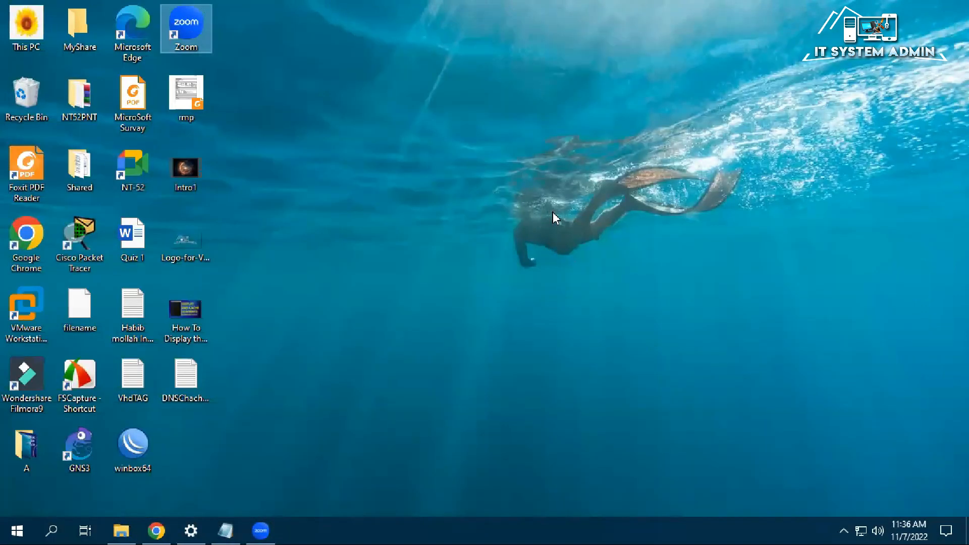